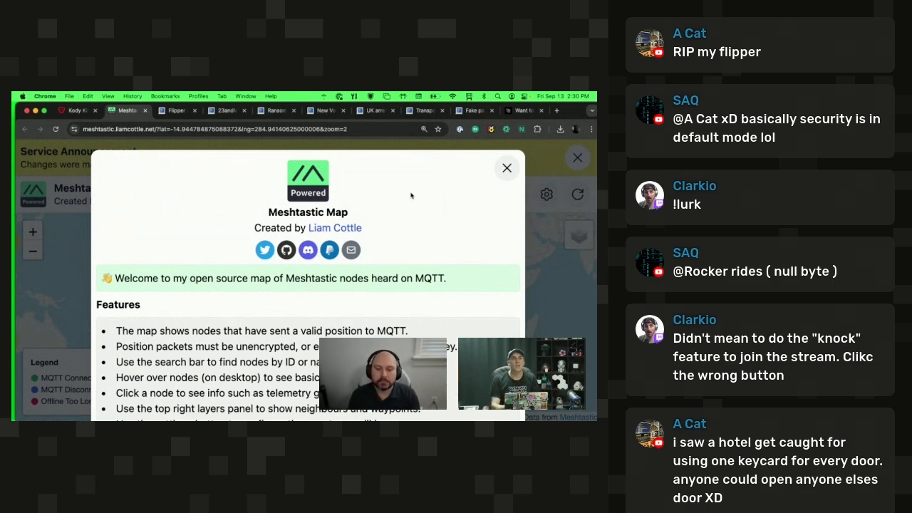
- Dismiss the welcome overview and zoom into the 244-node Los Angeles cluster
left_click(507, 168)
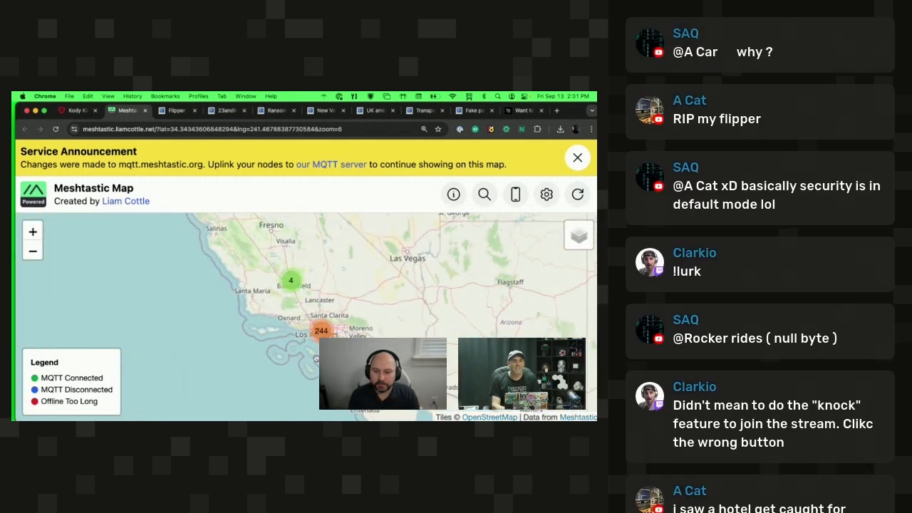
left_click(32, 231)
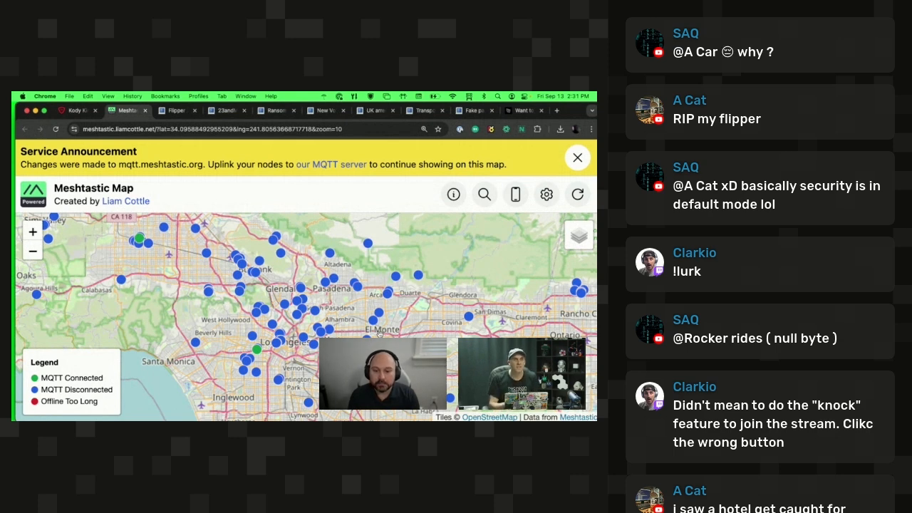
- Dismiss the service announcement and open Null Space Skicka's Node Info near Burbank
left_click(577, 158)
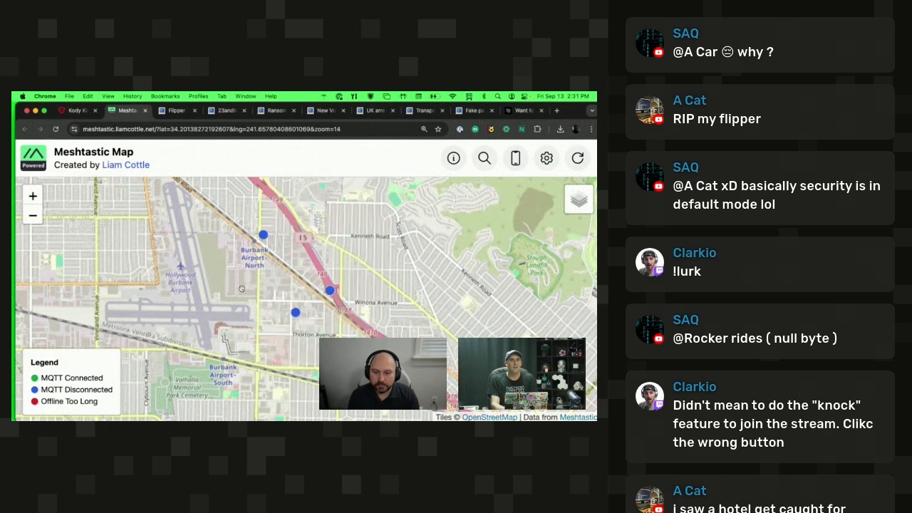
left_click(295, 312)
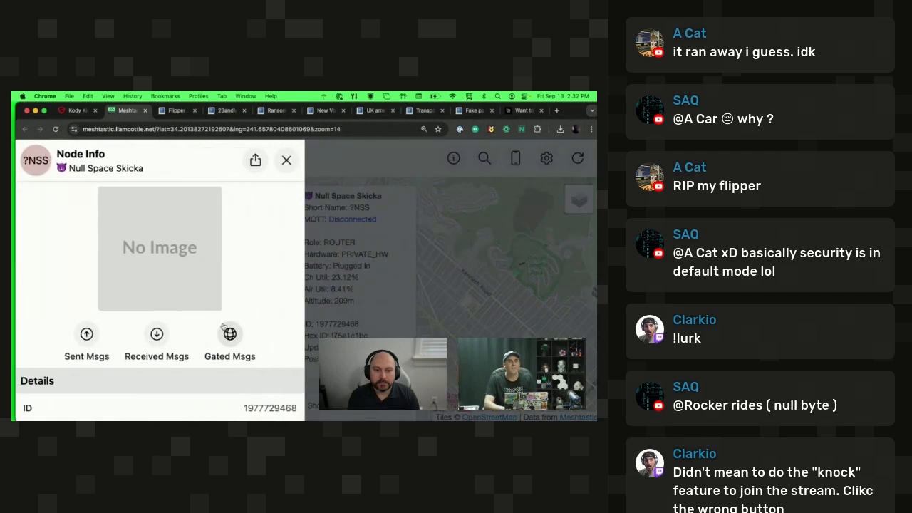
- Scroll Null Space Skicka's panel to the three-day device and environment metrics charts
scroll("down", 3)
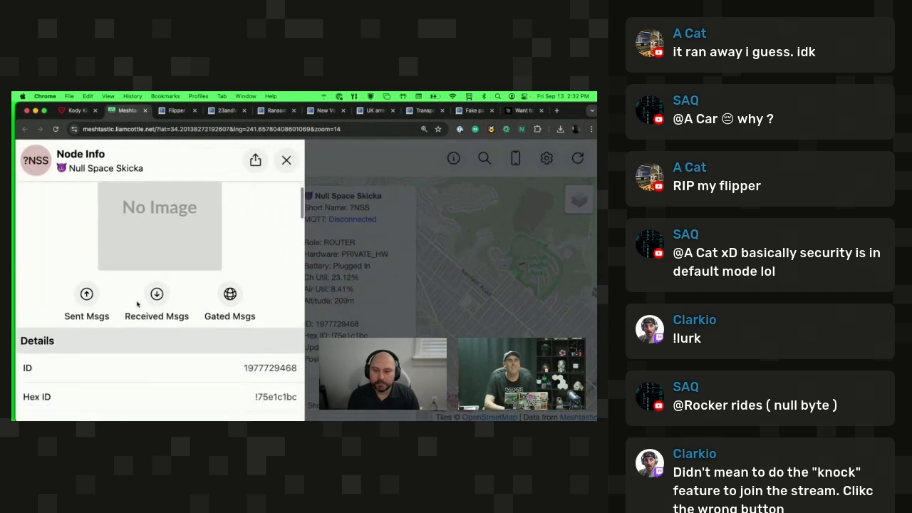
scroll("down", 3)
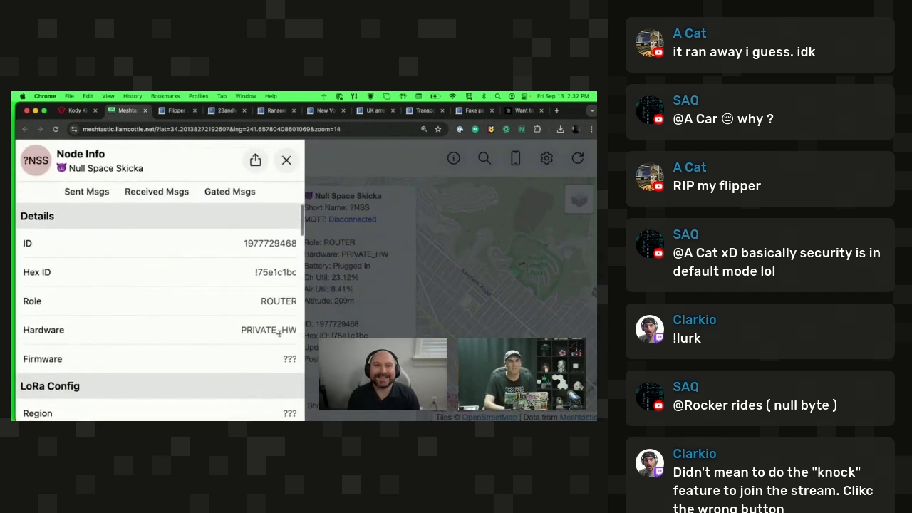
double_click(268, 330)
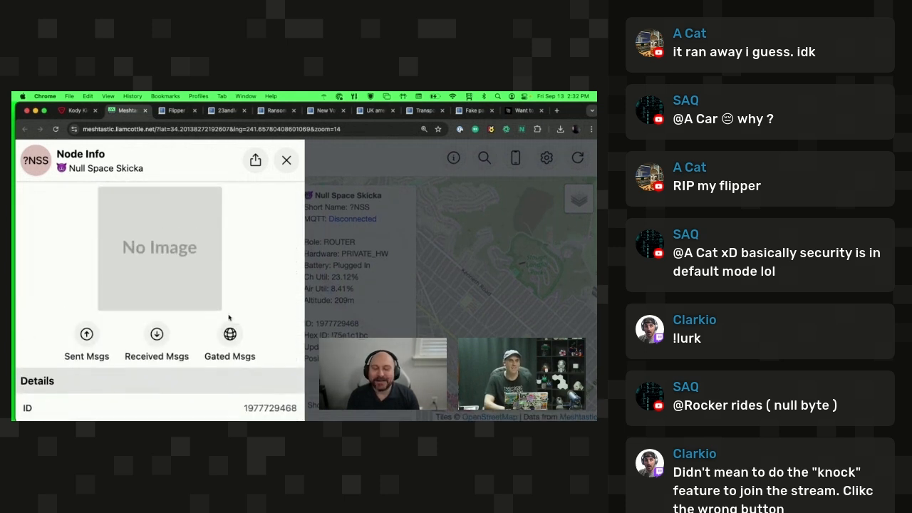
scroll("down", 3)
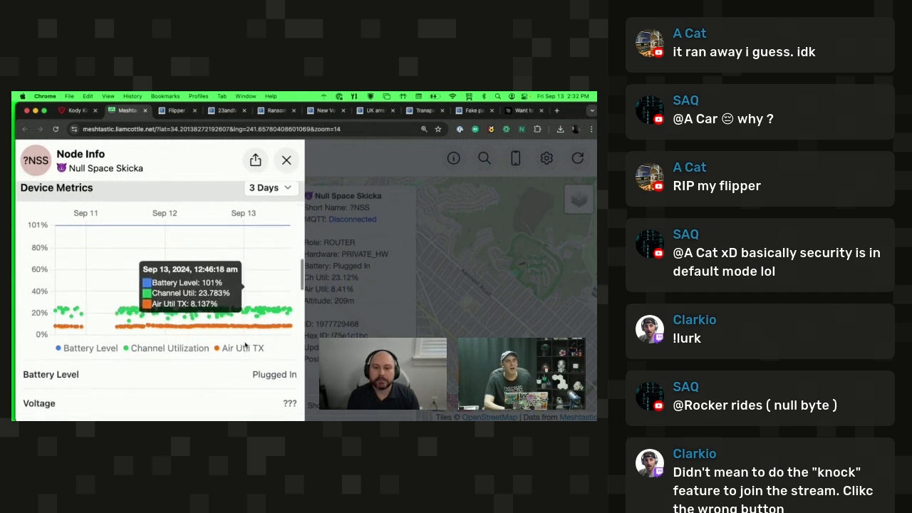
scroll("down", 3)
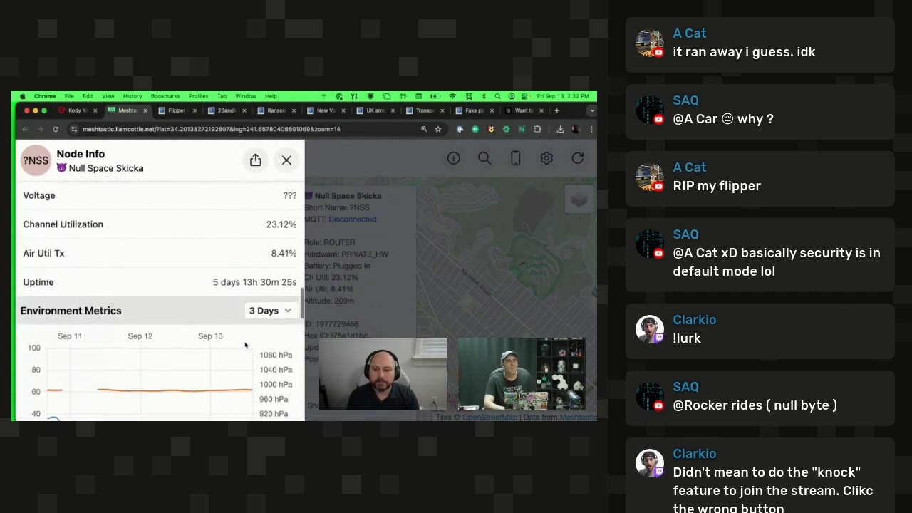
scroll("down", 3)
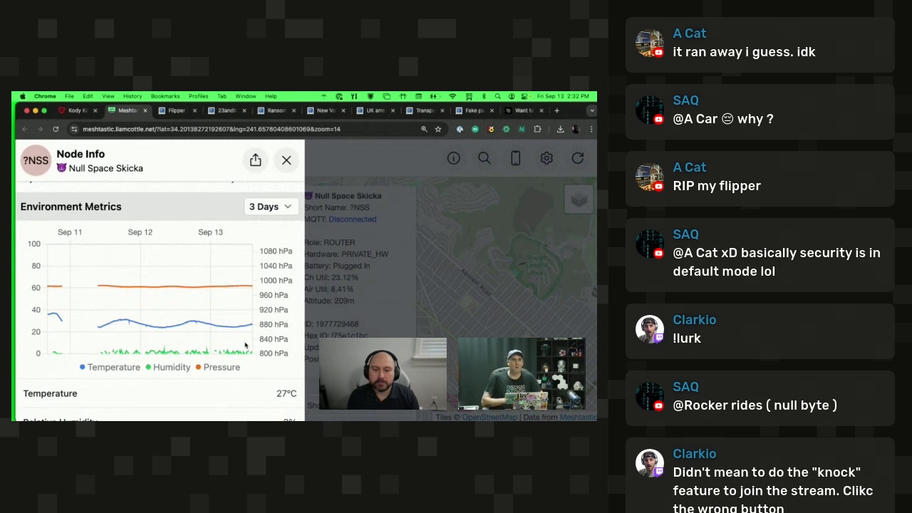
mouse_move(197, 280)
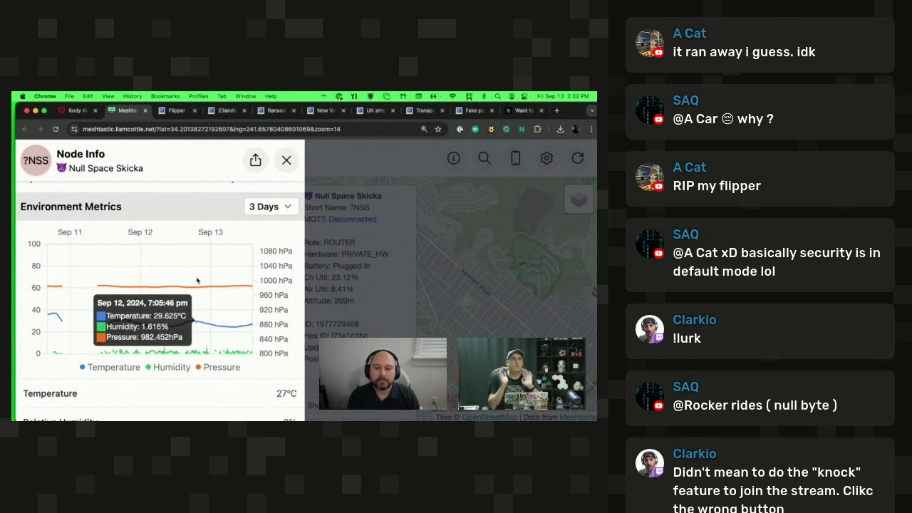
mouse_move(278, 217)
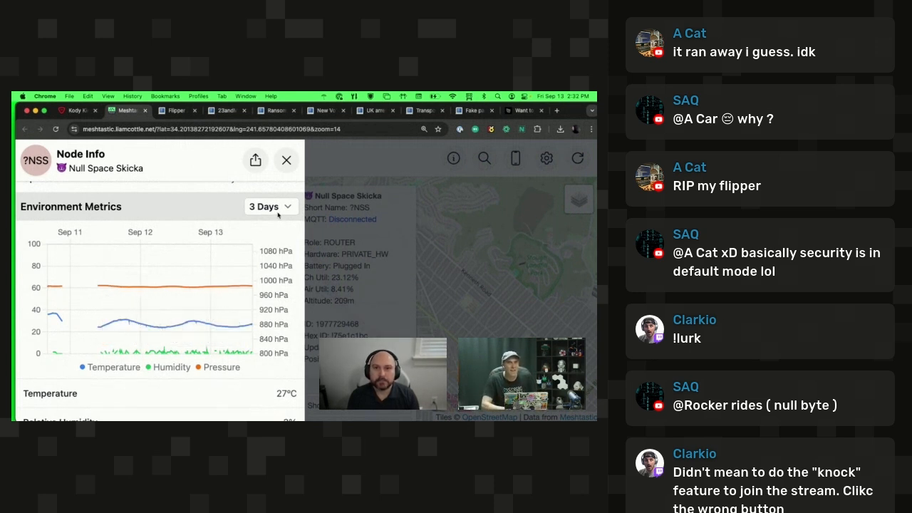
- Switch the environment metrics range from 3 Days to 7 Days
left_click(271, 206)
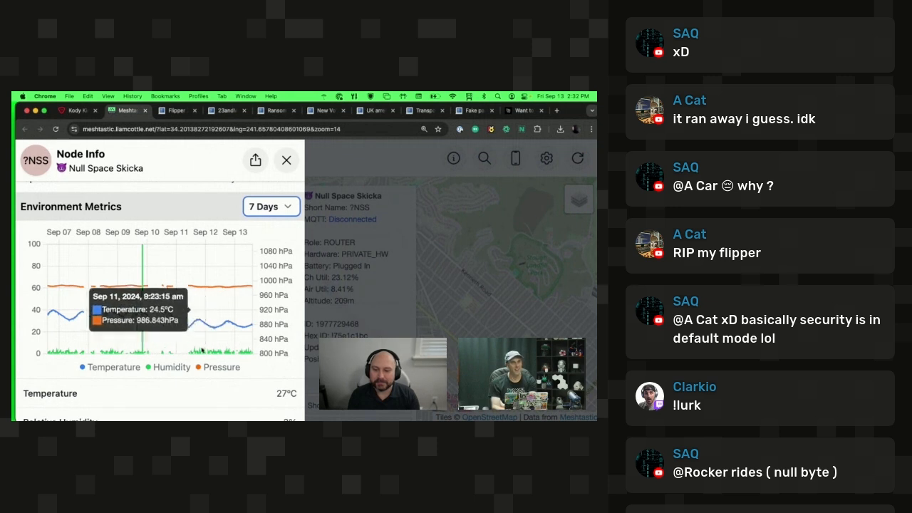
mouse_move(124, 353)
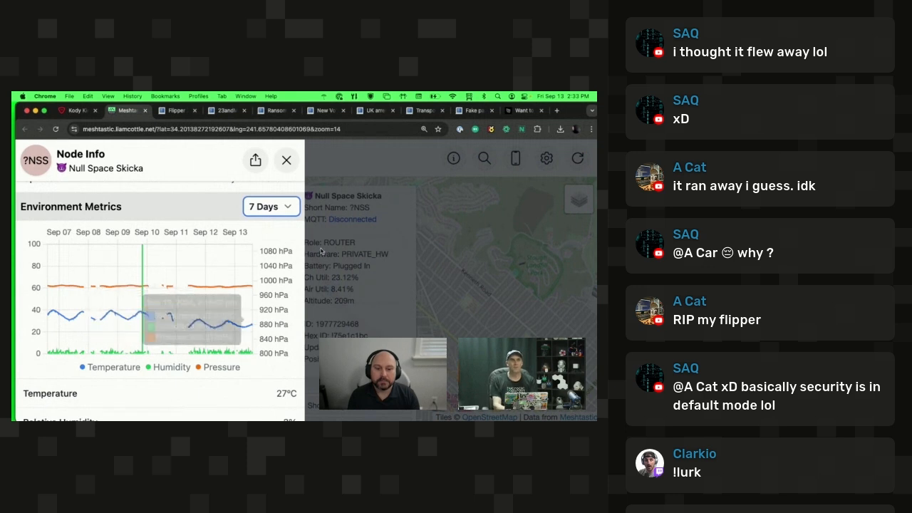
scroll("down", 3)
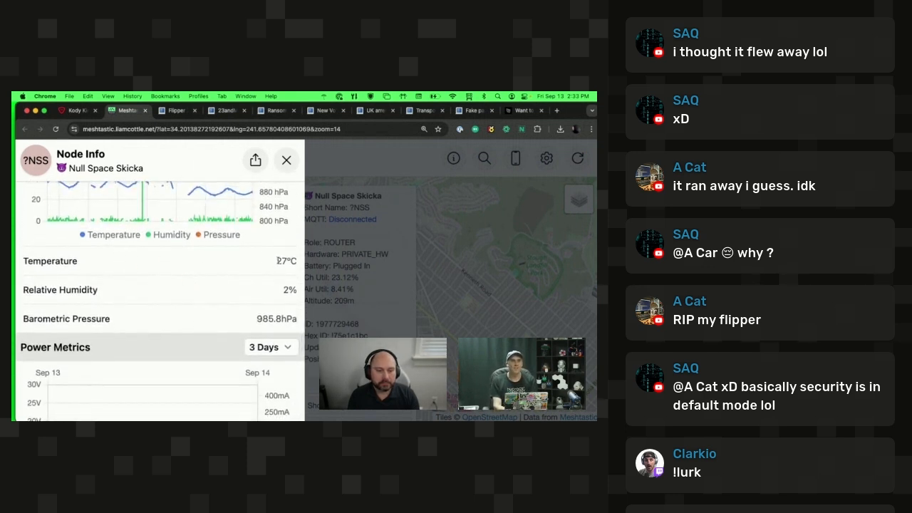
- Scroll through Power Metrics, MQTT, Trace Routes and Other, then close Node Info
scroll("down", 3)
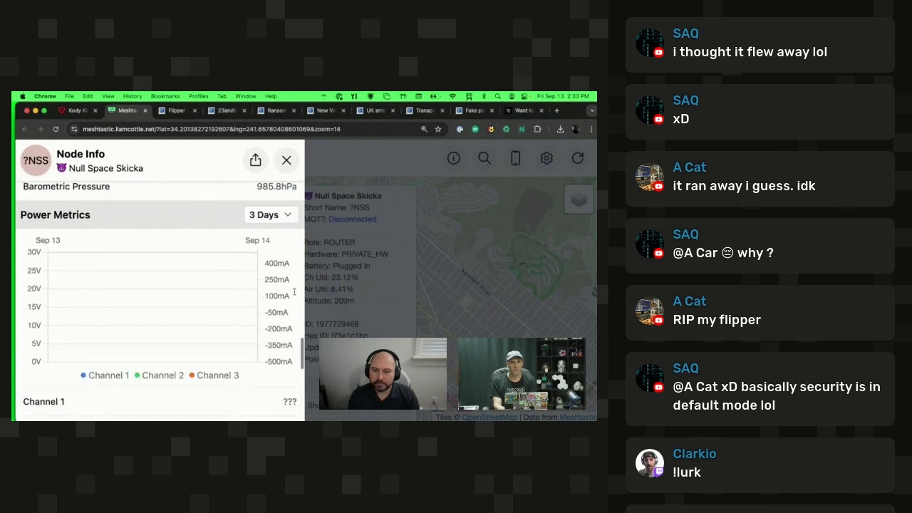
scroll("down", 3)
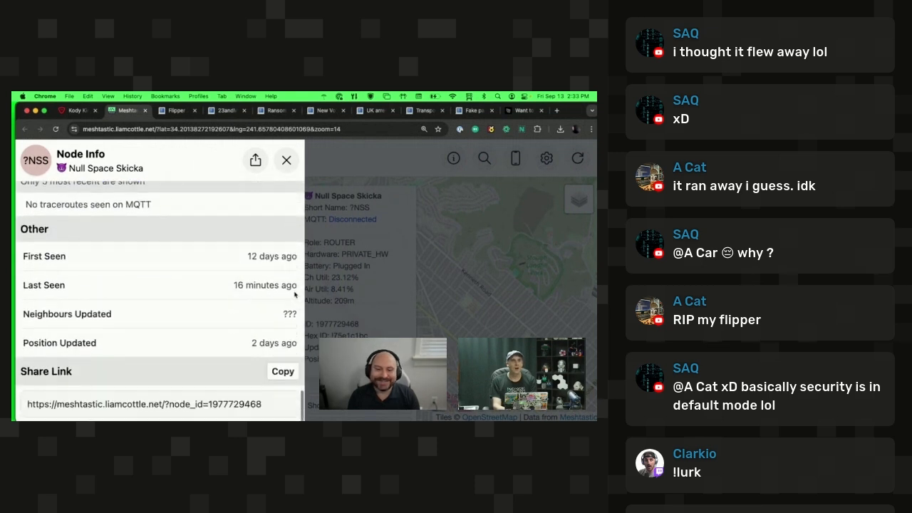
scroll("up", 3)
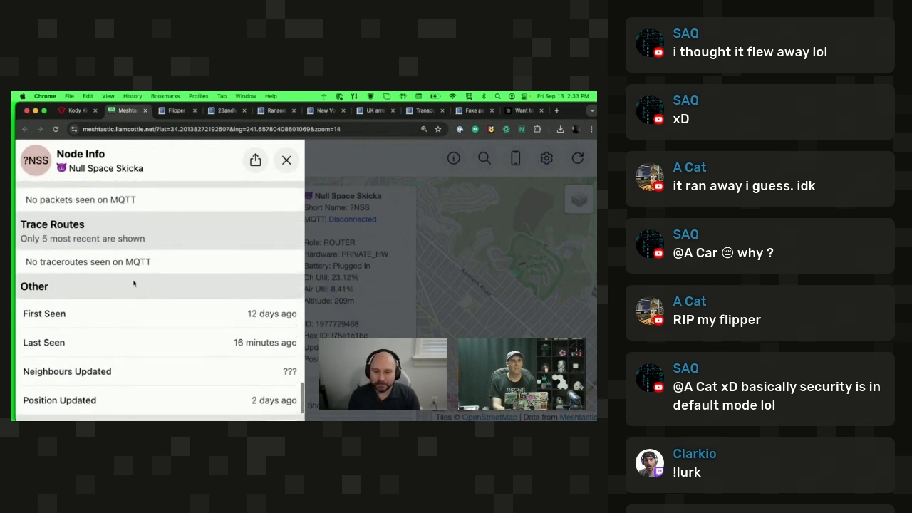
scroll("up", 3)
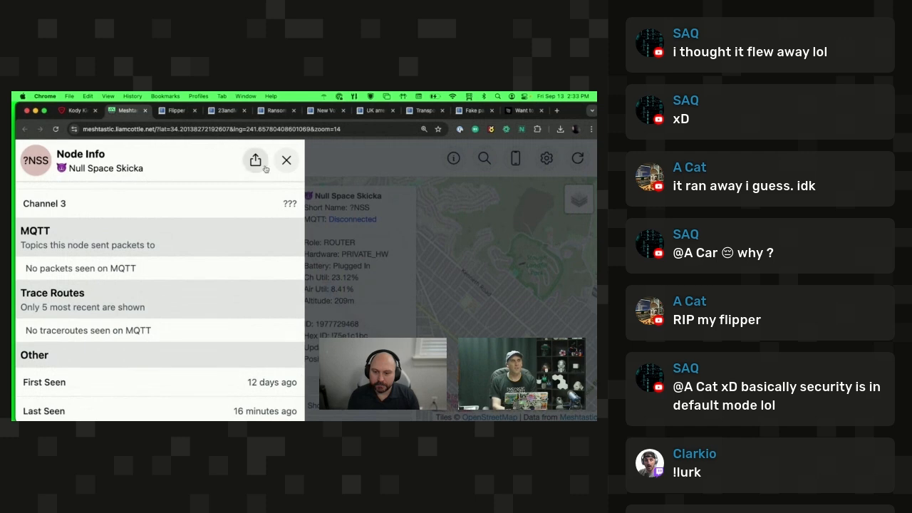
left_click(286, 160)
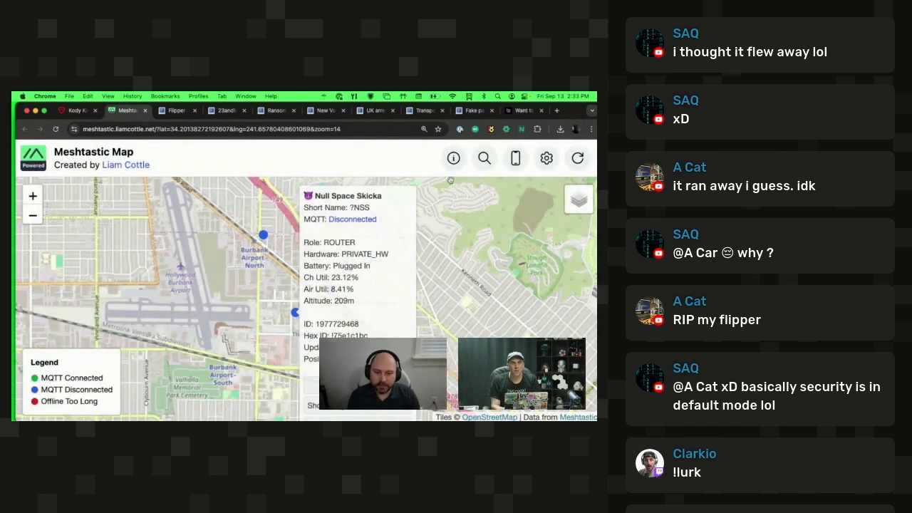
- Search nodes for 'FBI' and select FBI Open UP from the two results
left_click(485, 157)
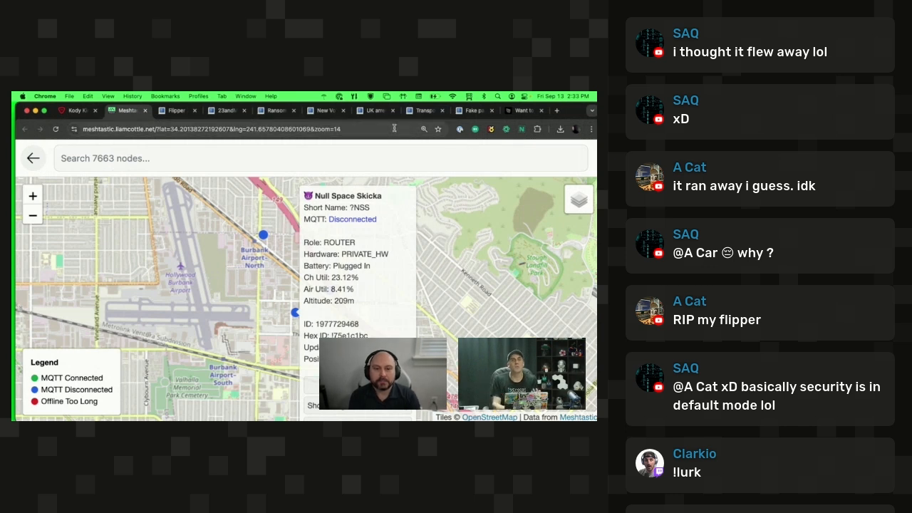
left_click(320, 158)
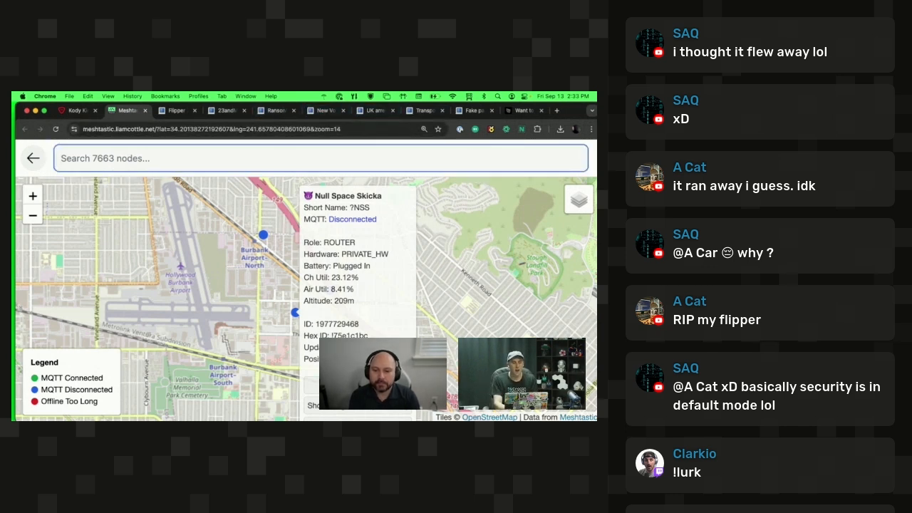
type("FBI")
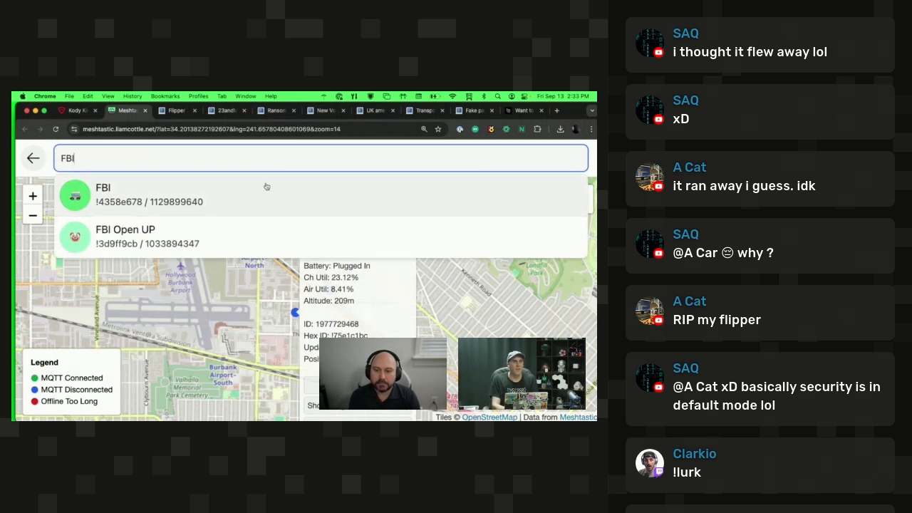
left_click(33, 157)
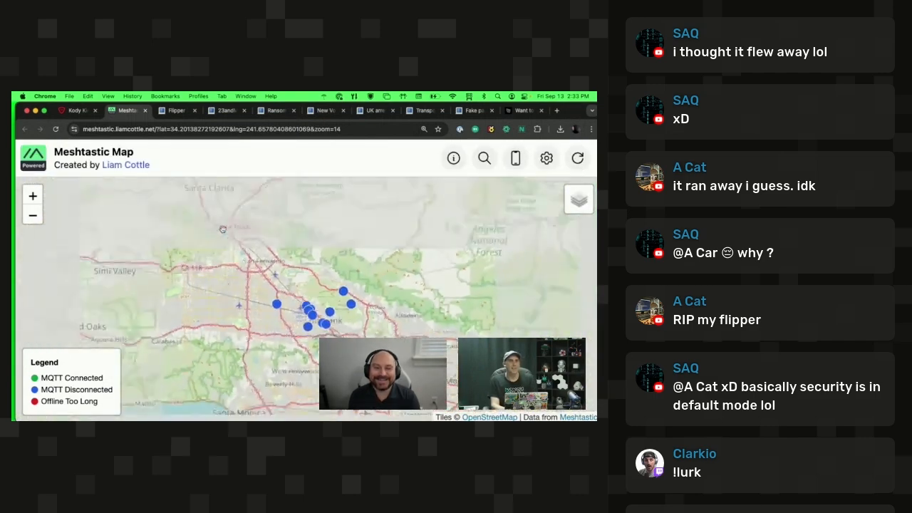
- Open FBI Open UP's Node Info and display its position history track near Fallon
left_click(310, 310)
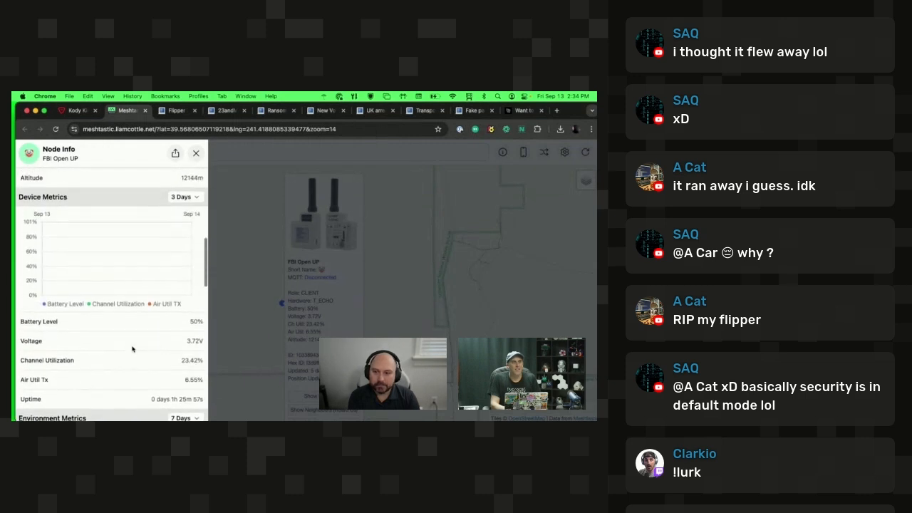
scroll("up", 3)
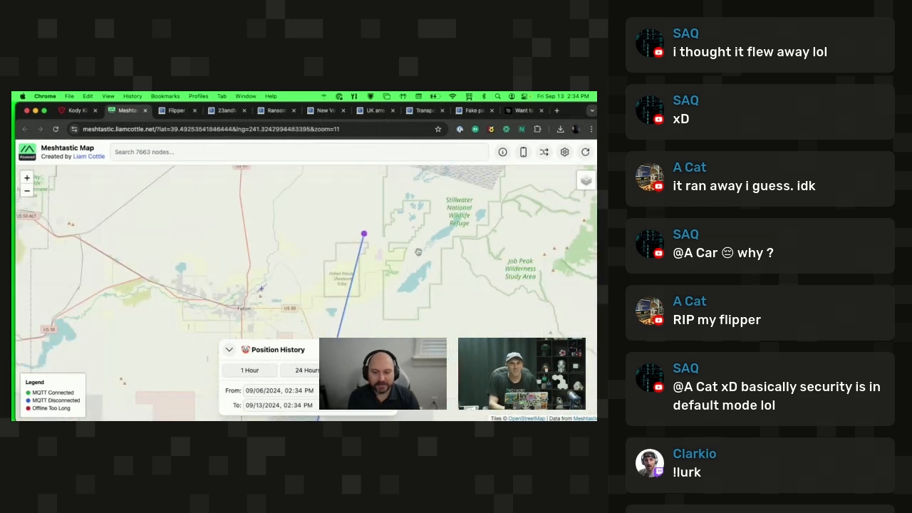
- Follow the track to Burbank and show position point 34.197435, -118.344024
left_click(27, 190)
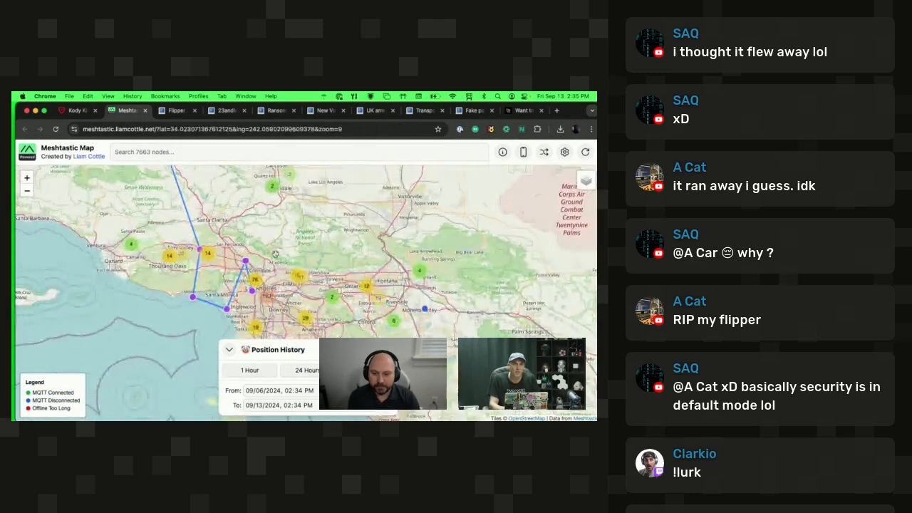
left_click(27, 178)
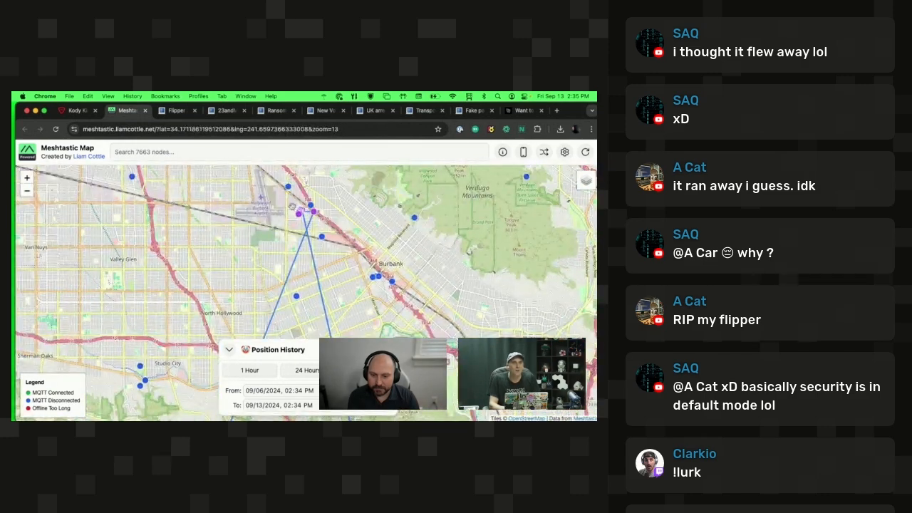
left_click(298, 214)
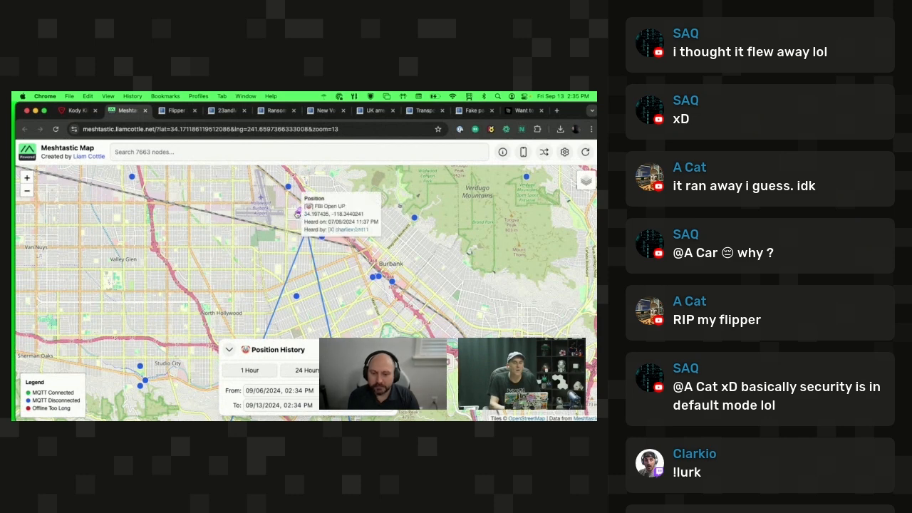